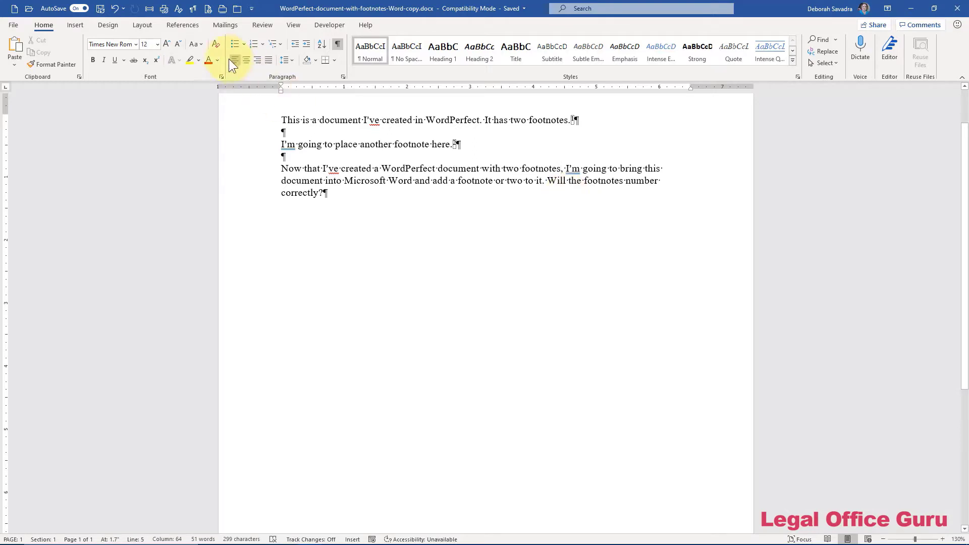
Step: Insert a new footnote reading "This is a Word footnote." below the two WordPerfect footnotes
click(181, 25)
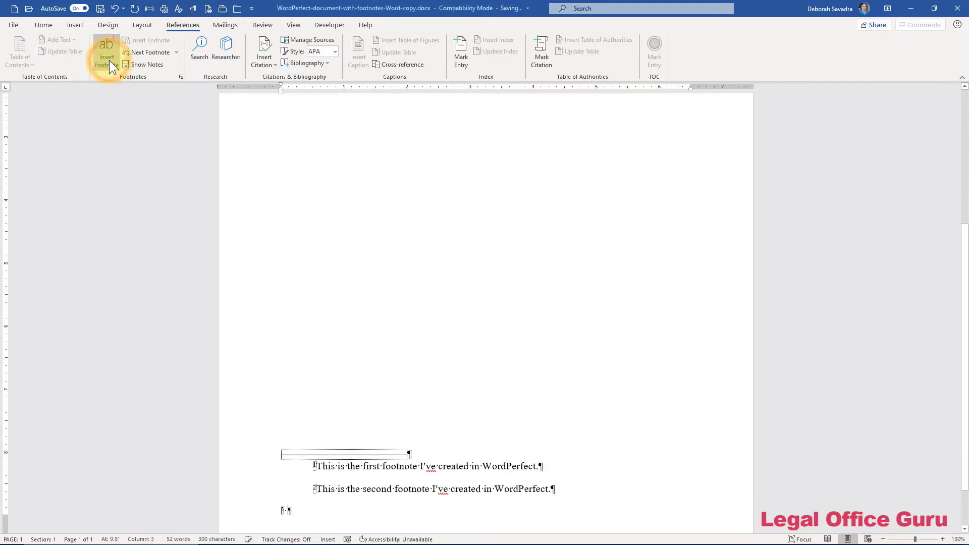
text(This is a Word footnote.)
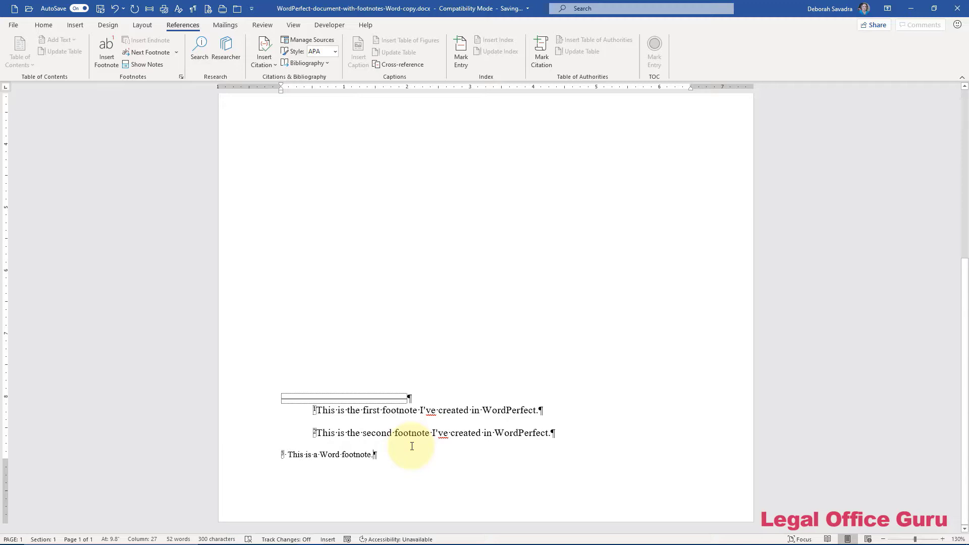
key(shift+f1)
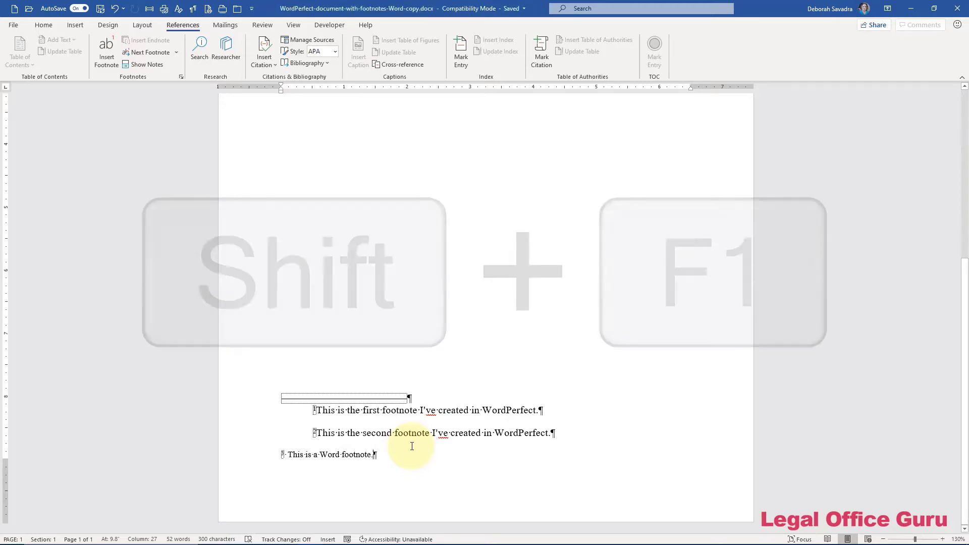
Step: Compare WordPerfect footnote text with the Word footnote in Reveal Formatting: 10 pt, no indent, no spacing after
key(shift+f1)
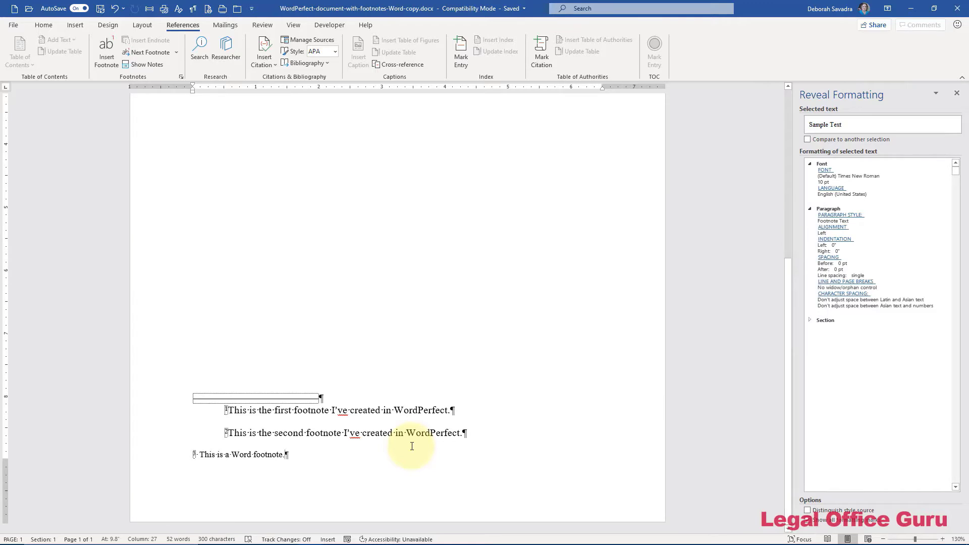
click(411, 409)
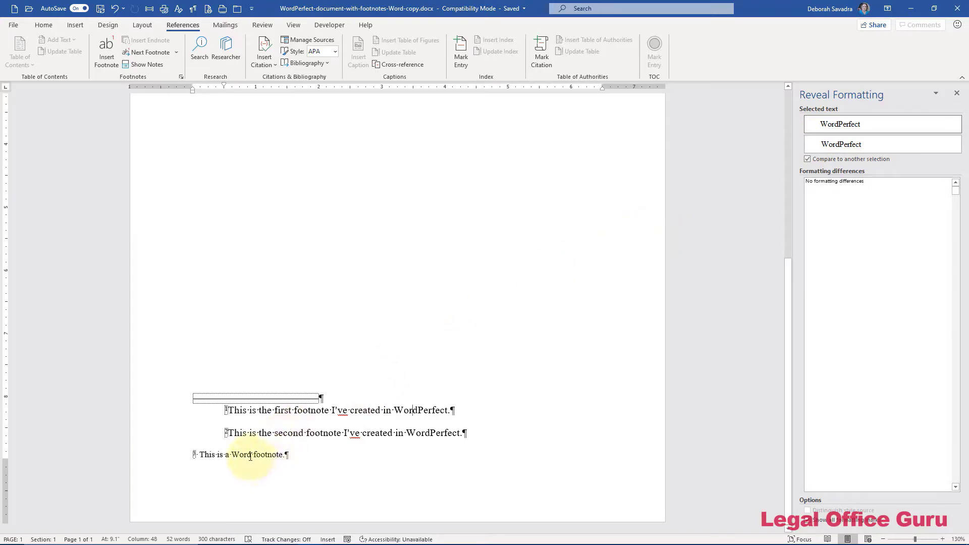
click(243, 454)
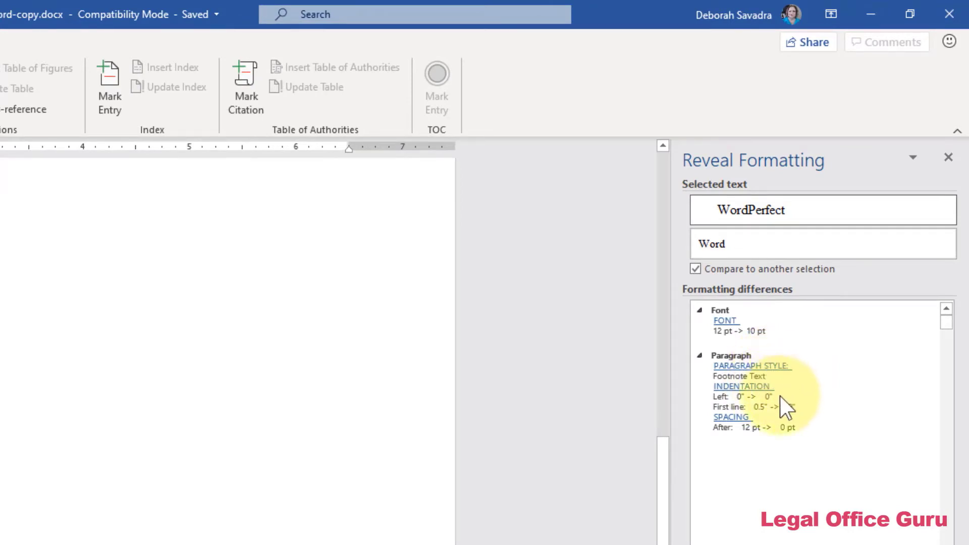
mouse_move(748, 420)
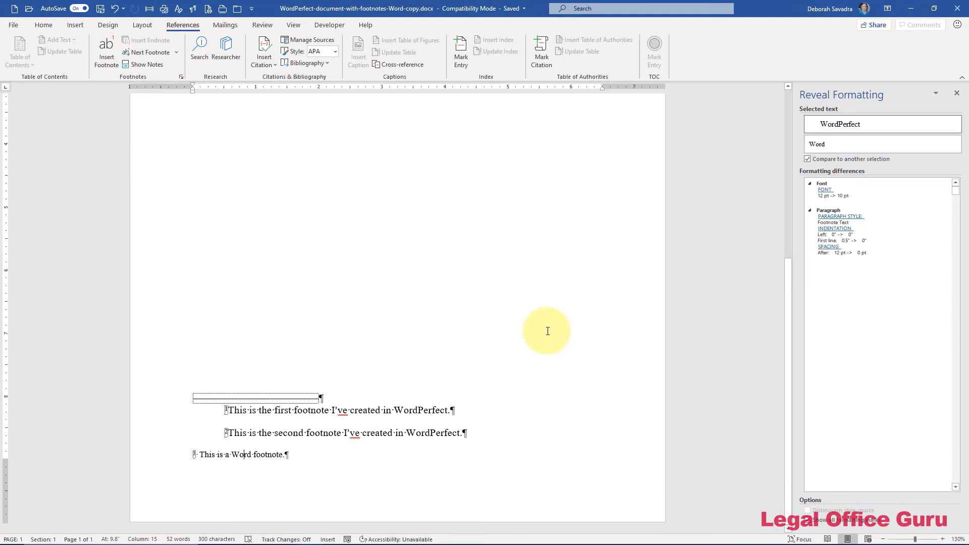
mouse_move(260, 456)
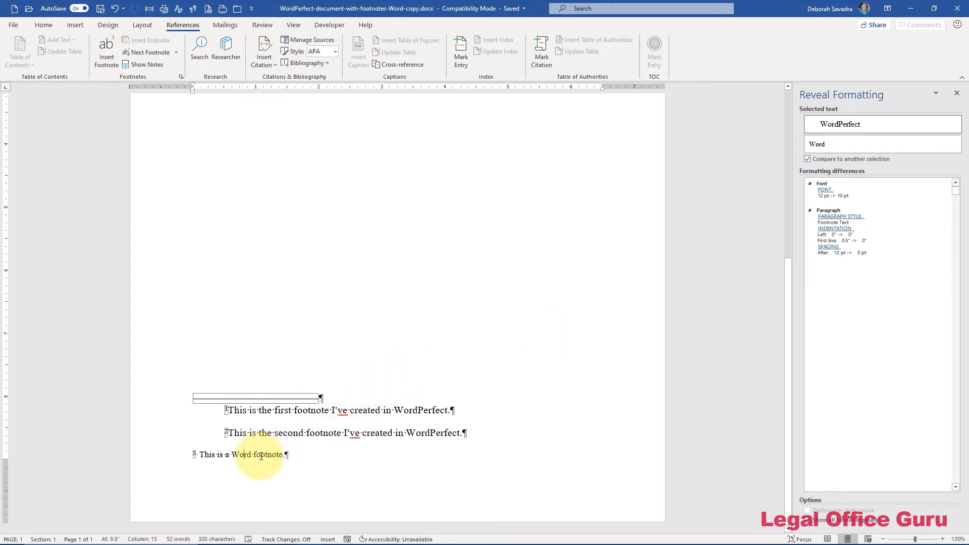
double_click(267, 454)
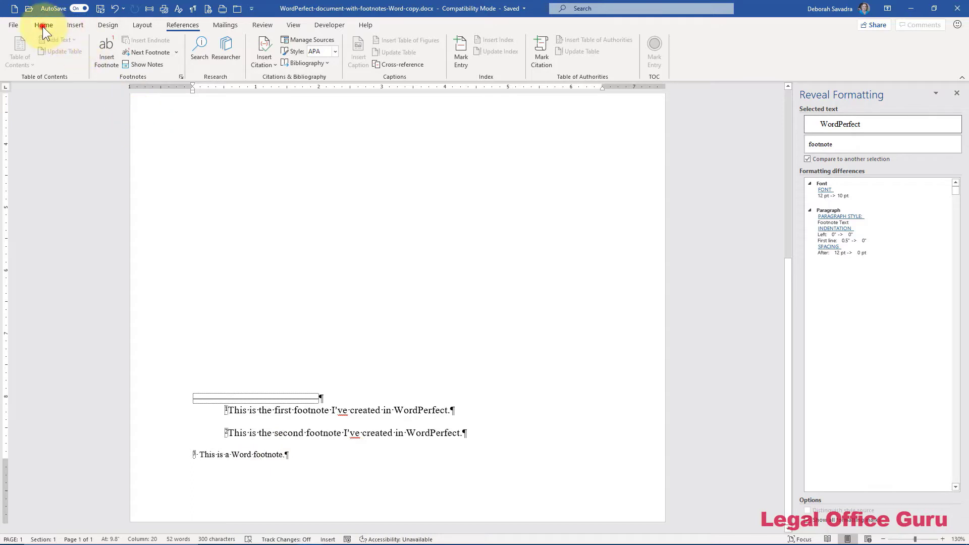
Step: Use Format Painter to copy the Word footnote's formatting onto the WordPerfect footnotes
click(43, 25)
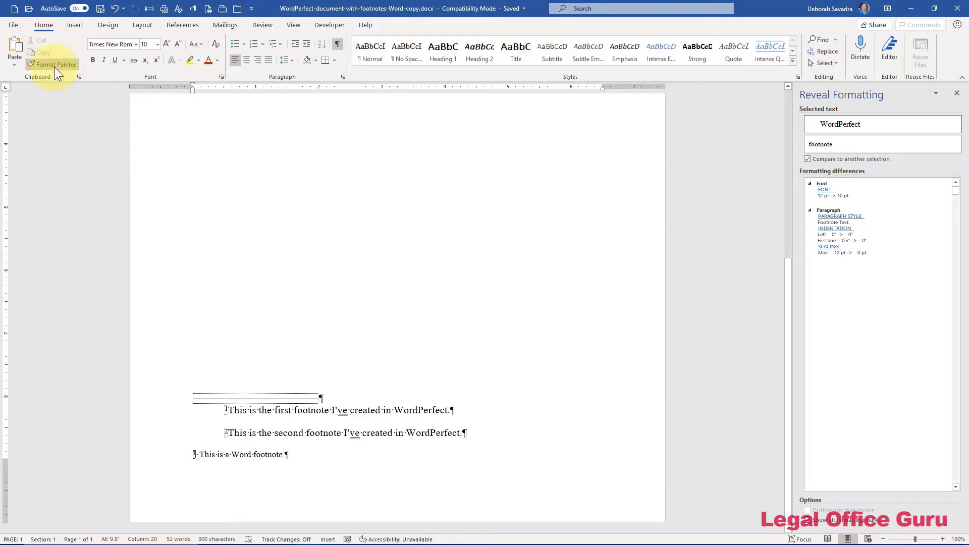
mouse_move(56, 64)
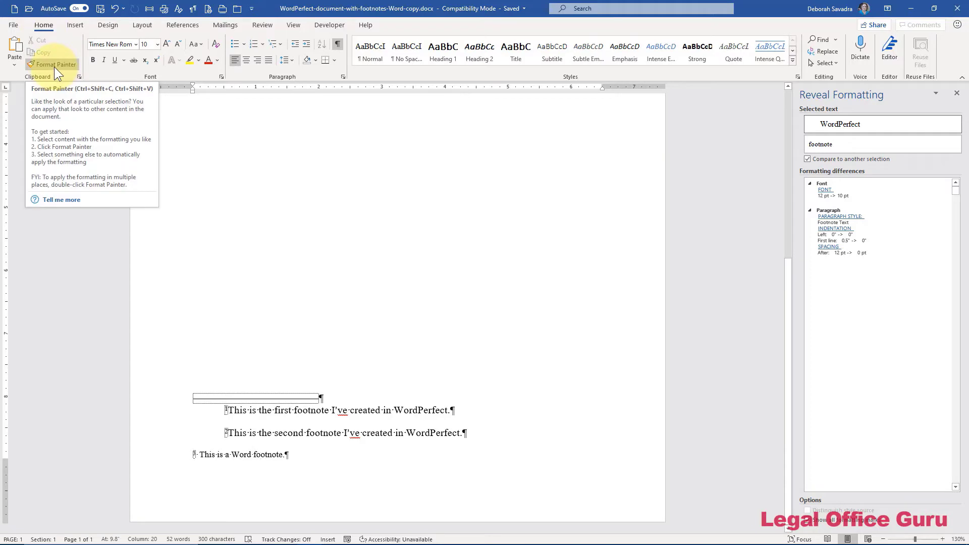
click(55, 64)
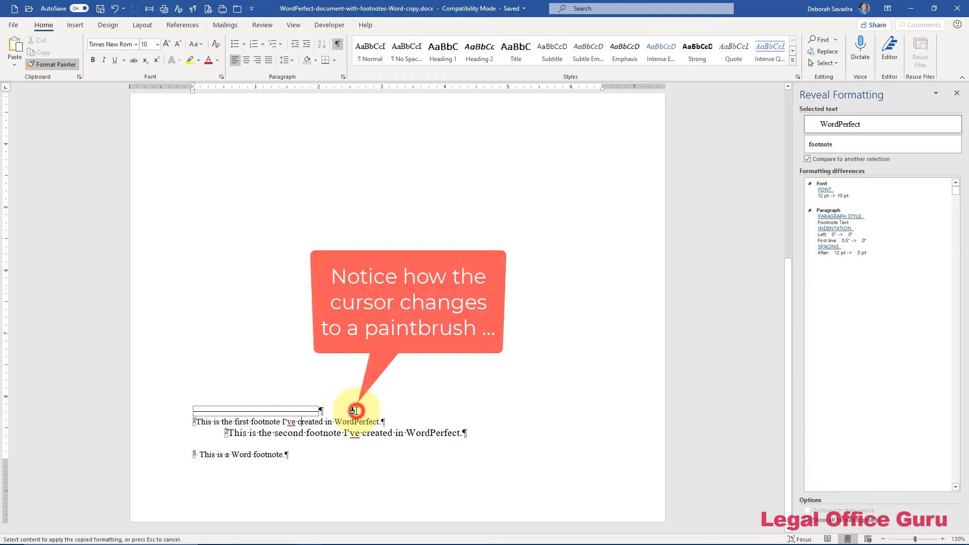
click(361, 434)
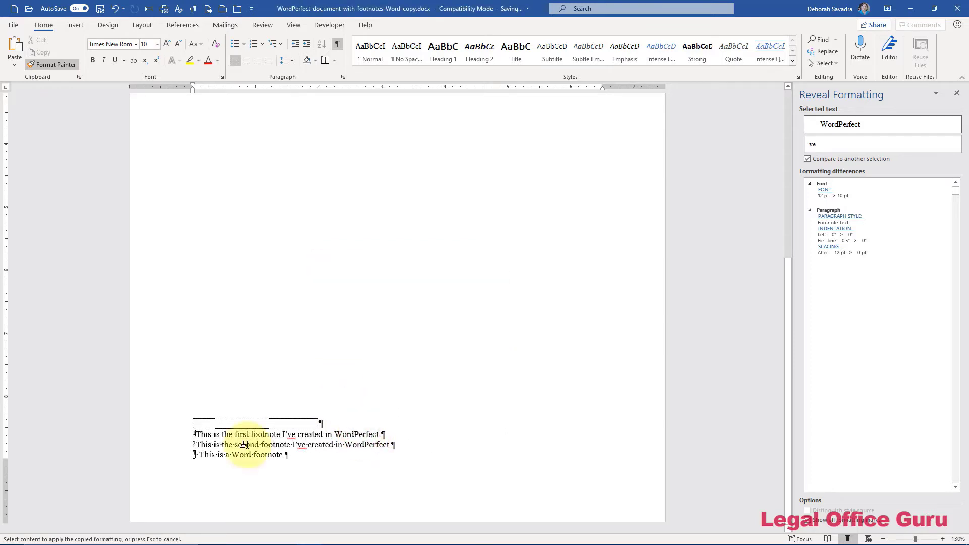
key(Escape)
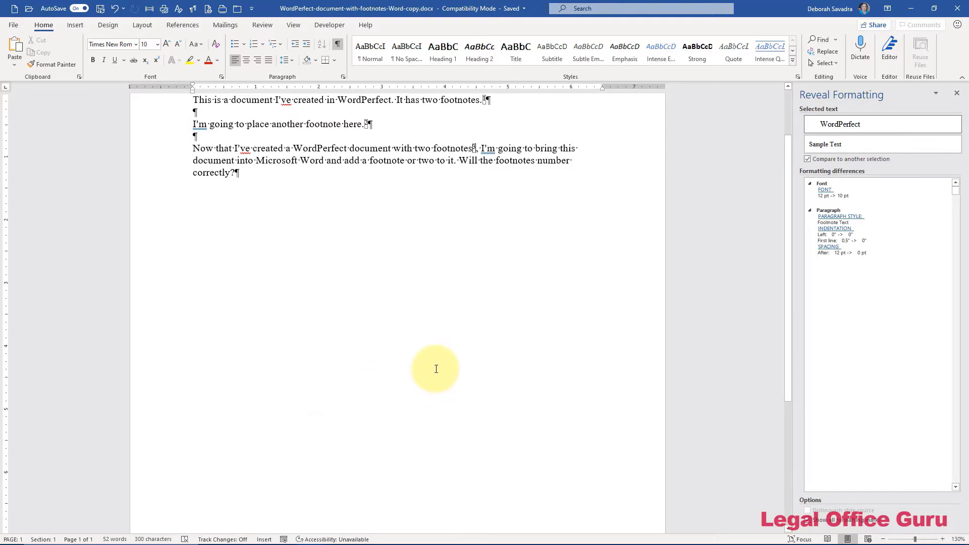
mouse_move(471, 123)
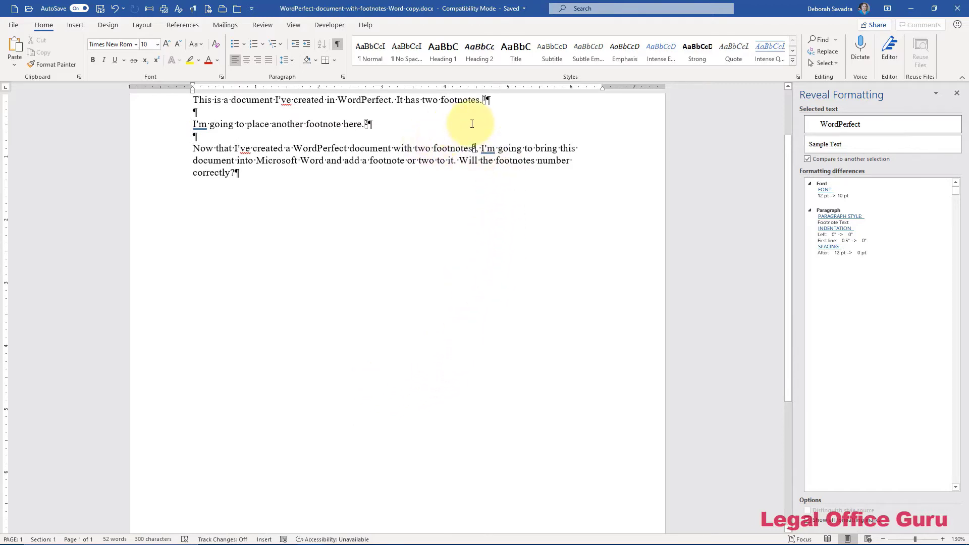
mouse_move(487, 99)
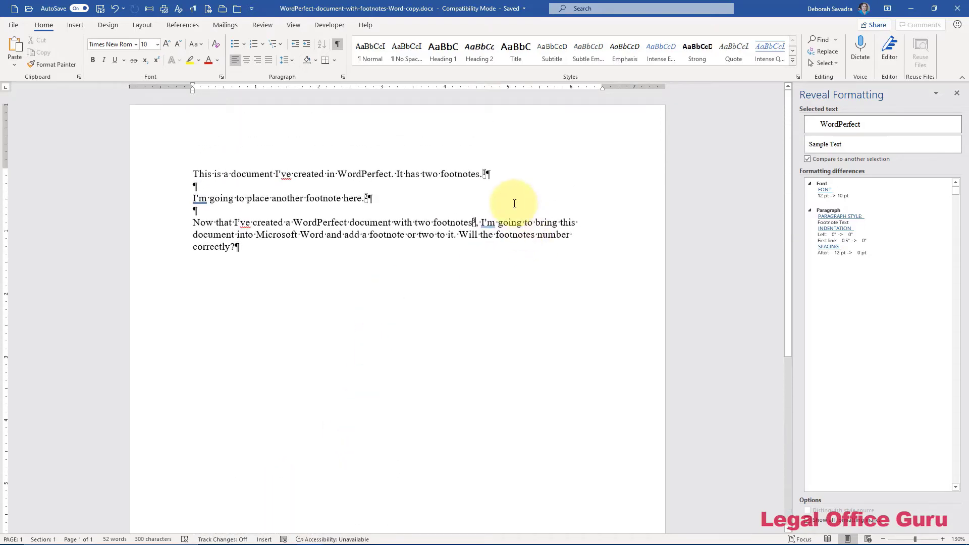
mouse_move(485, 173)
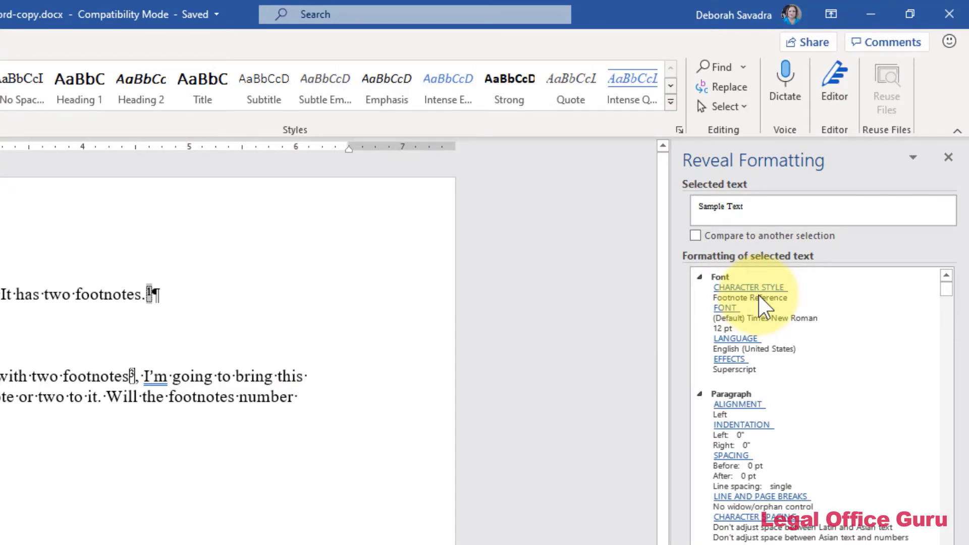
mouse_move(509, 168)
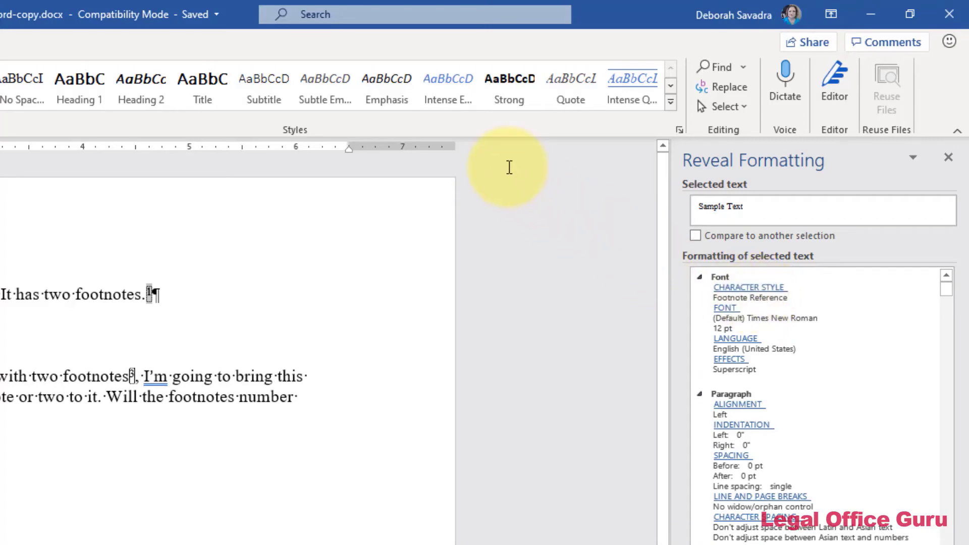
mouse_move(689, 139)
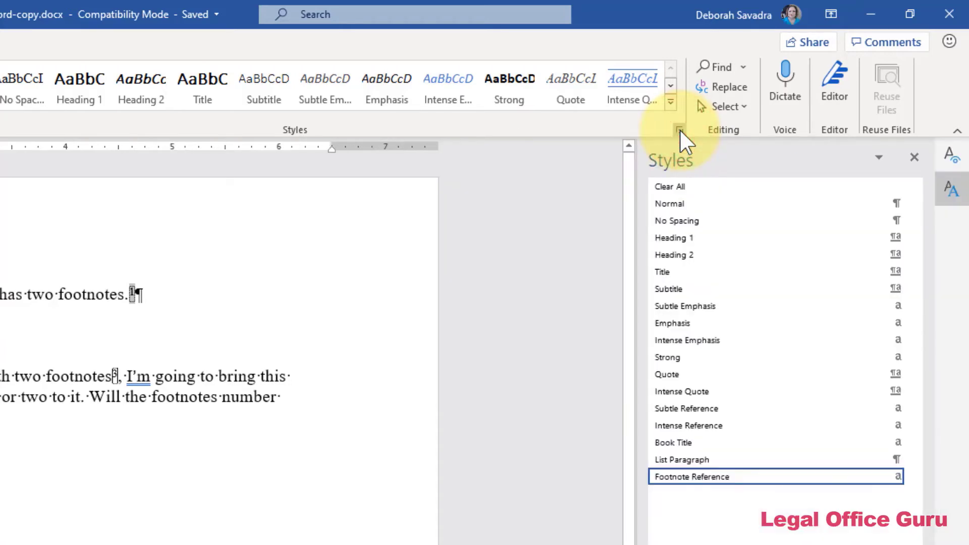
mouse_move(674, 237)
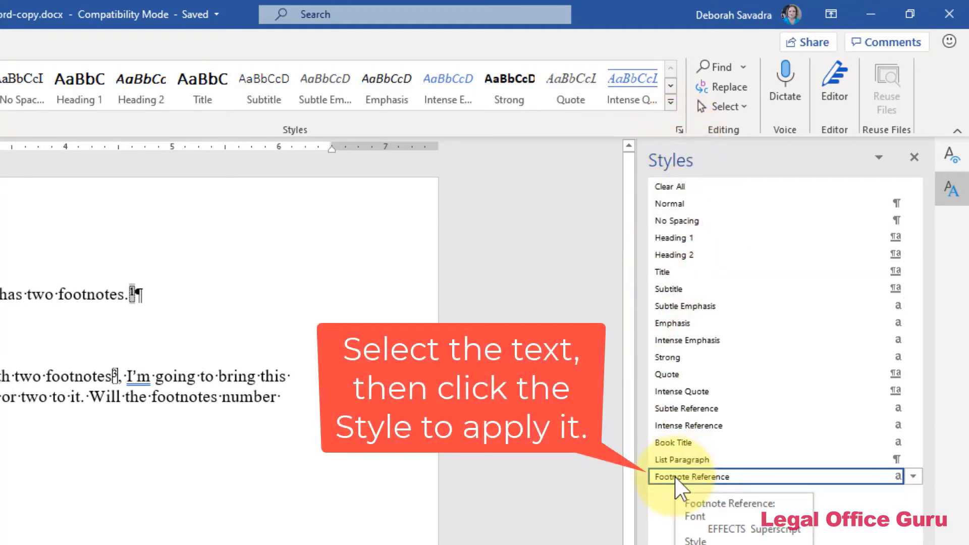
Step: Show the Styles pane listing document styles including Footnote Reference
click(710, 477)
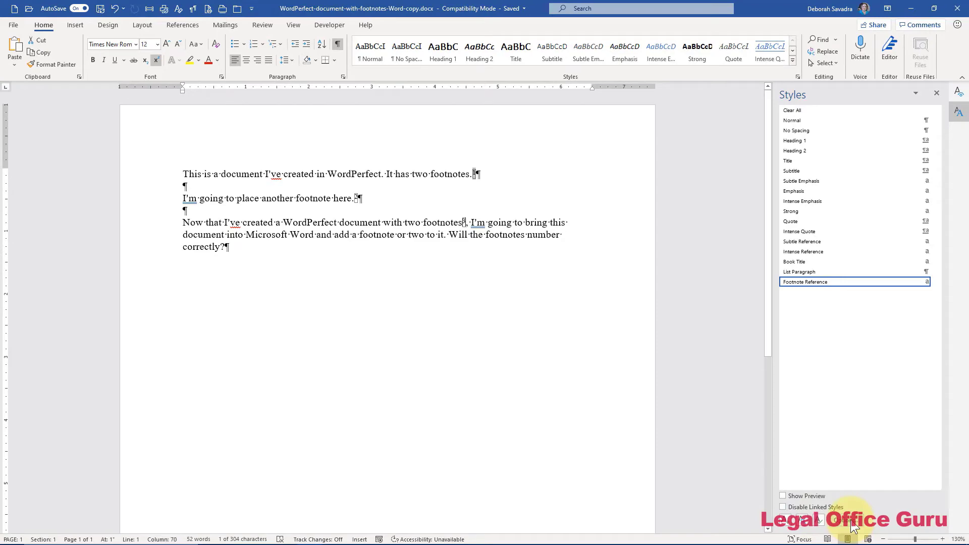
Step: Set Style Pane Options to show styles In current document, sorted Alphabetical
click(840, 519)
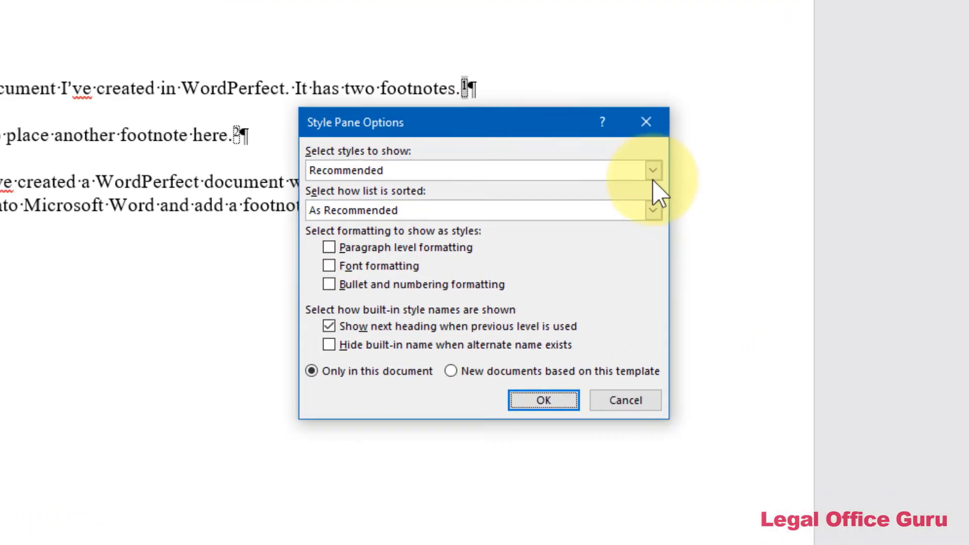
click(652, 171)
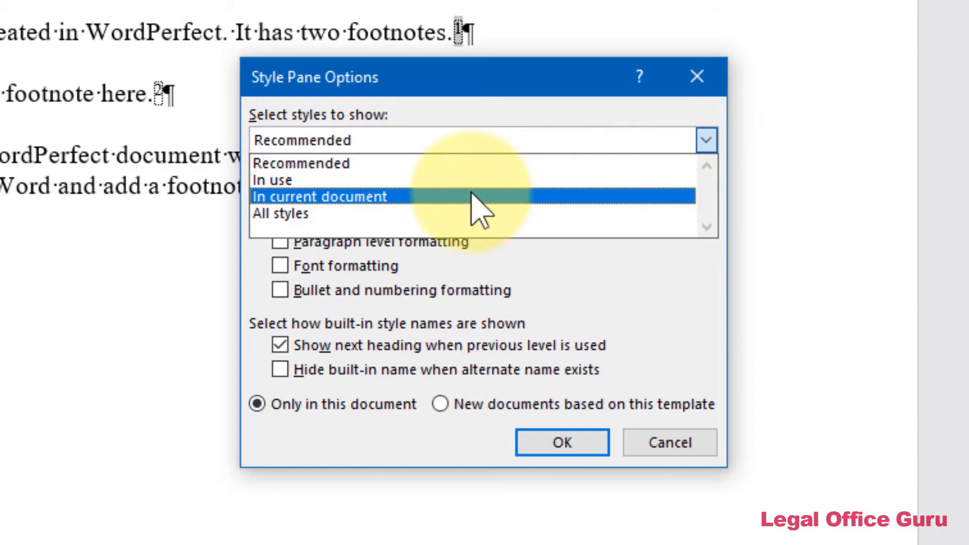
click(318, 197)
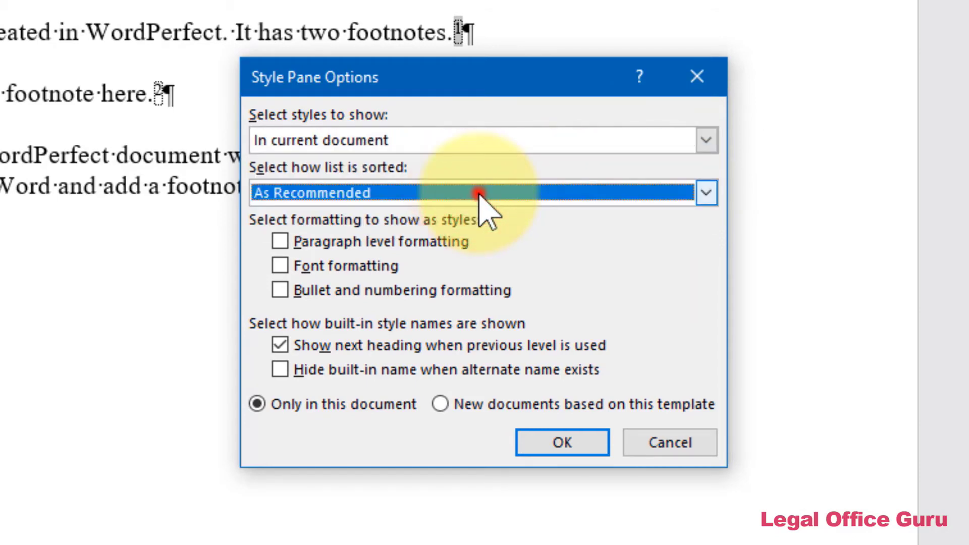
click(706, 193)
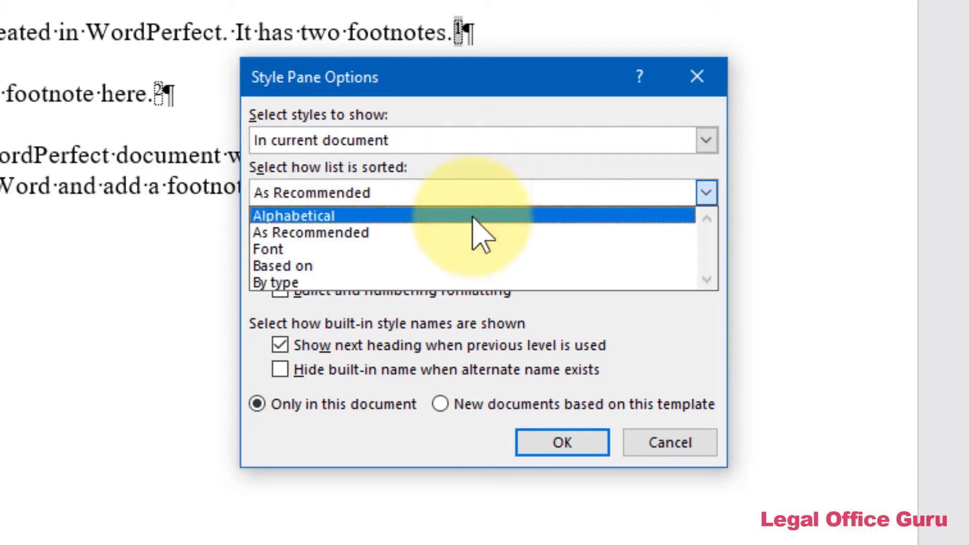
click(294, 215)
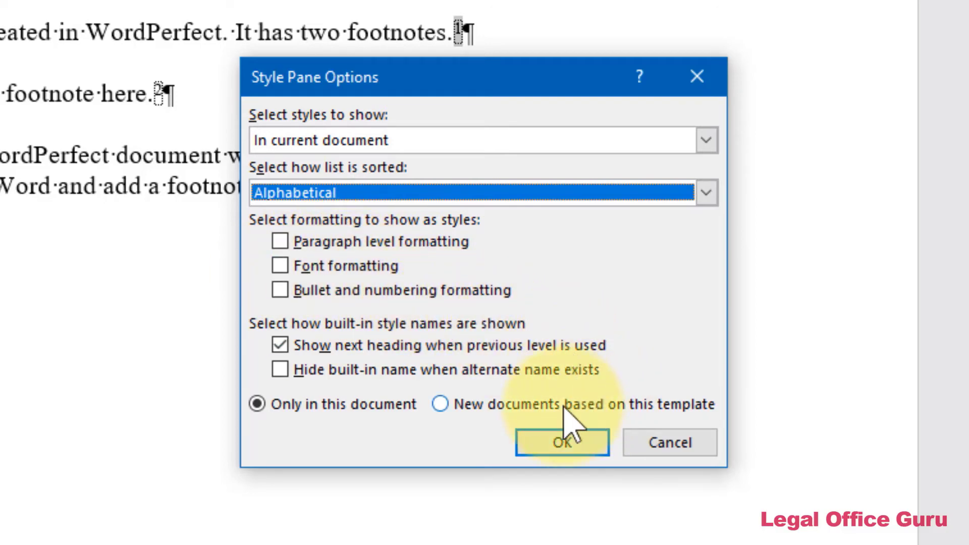
click(559, 443)
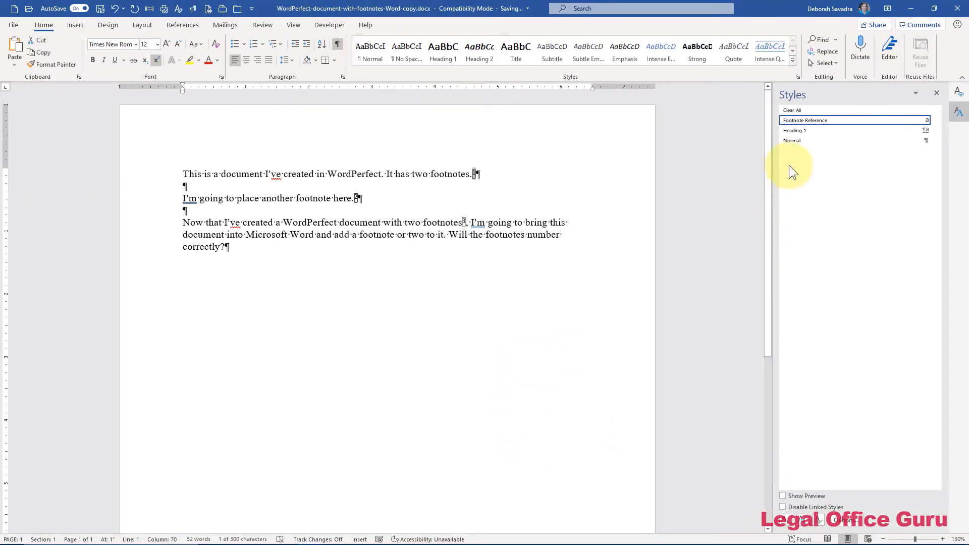
mouse_move(818, 124)
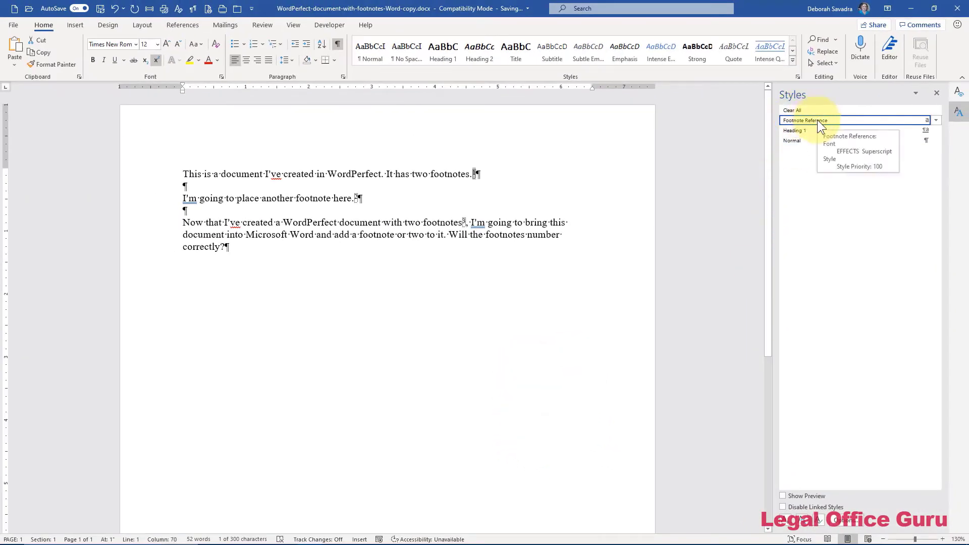
mouse_move(792, 140)
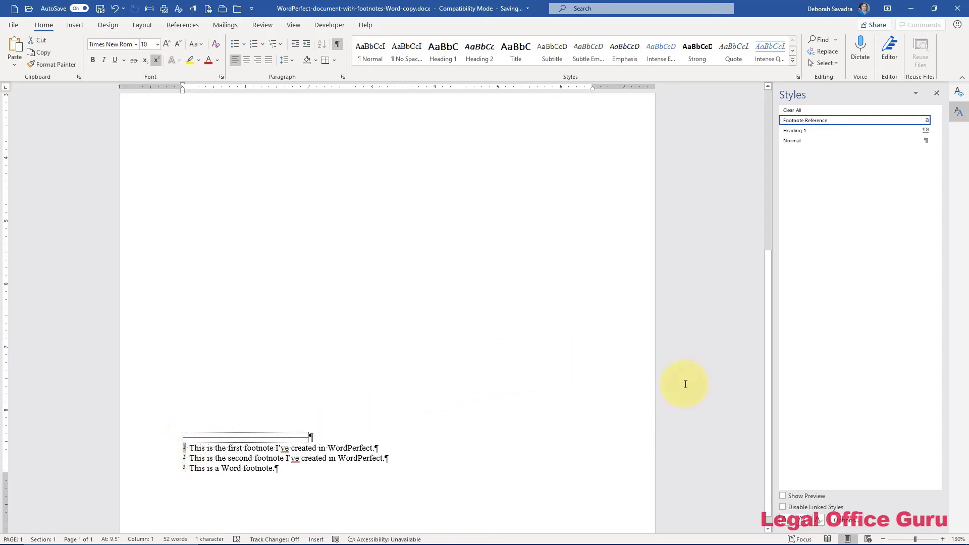
mouse_move(746, 198)
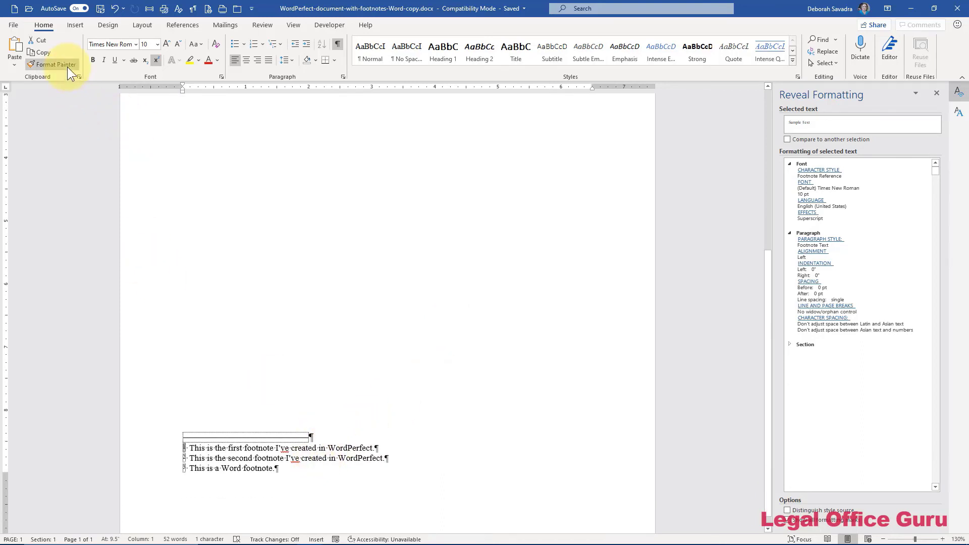
mouse_move(55, 64)
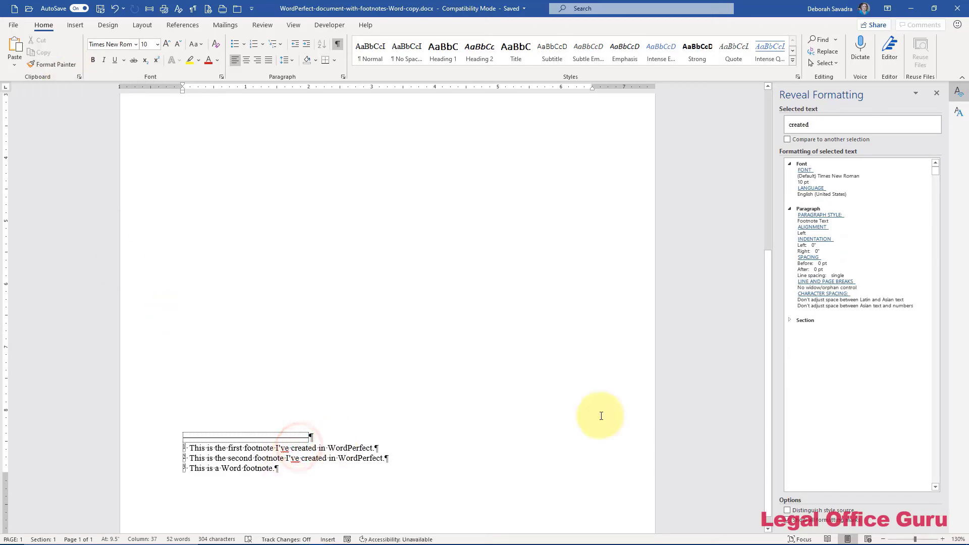
mouse_move(827, 227)
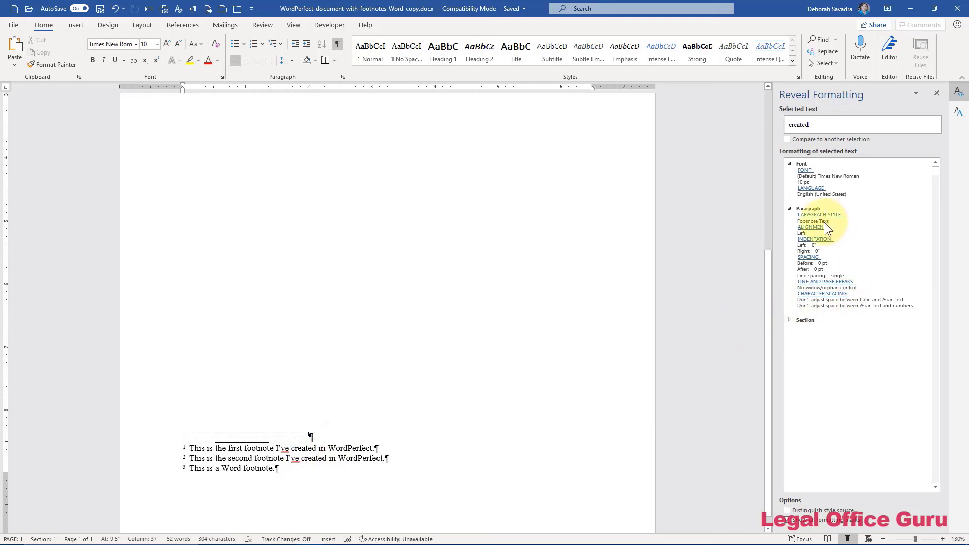